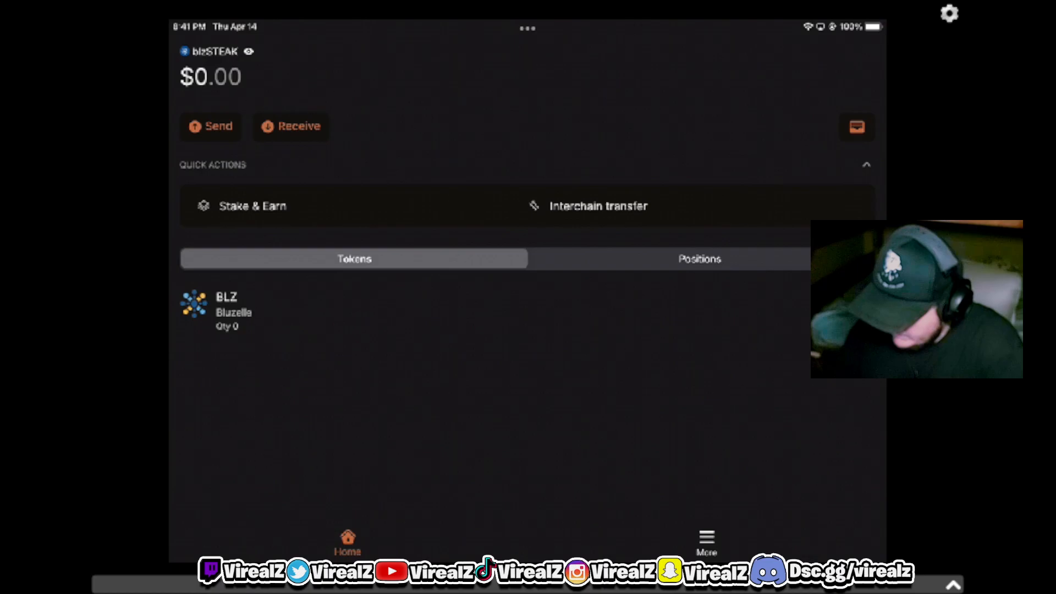
Switch from bluzSTEAK's Bluzelle account to its Ethereum account via the wallet list
left_click(228, 51)
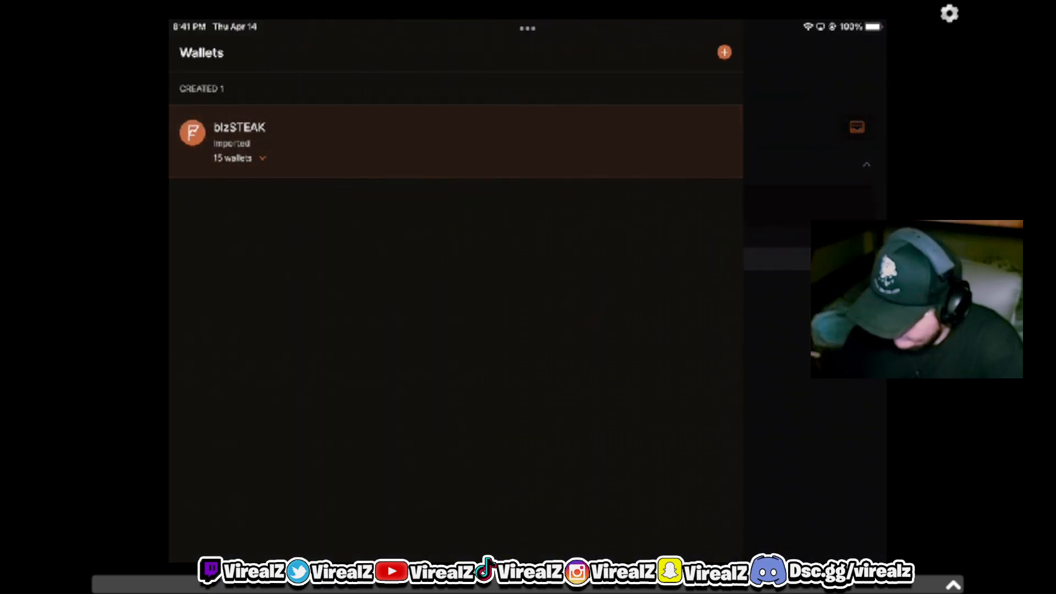
left_click(238, 157)
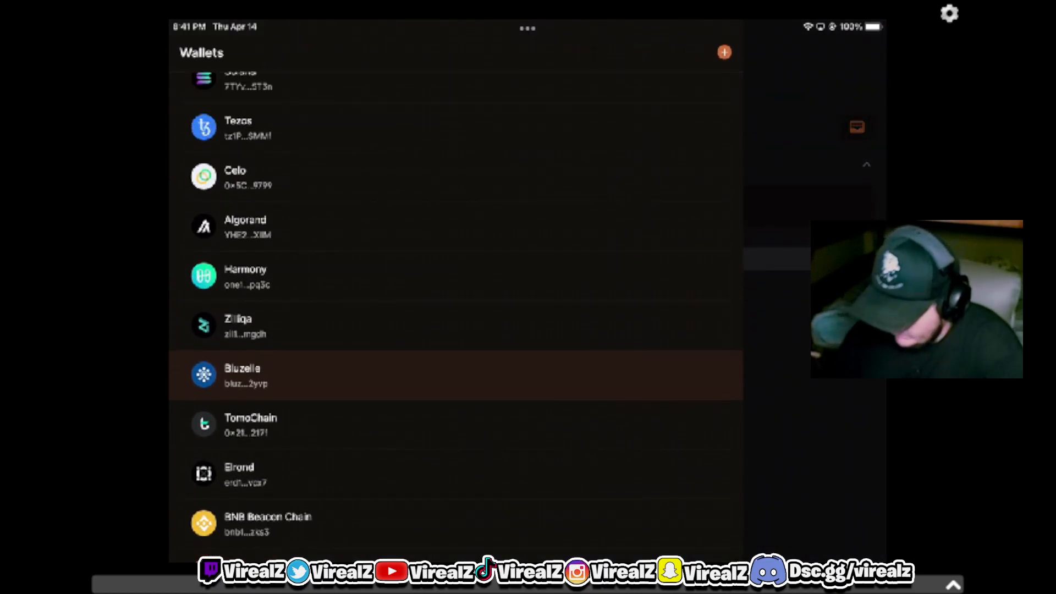
scroll("up", 3)
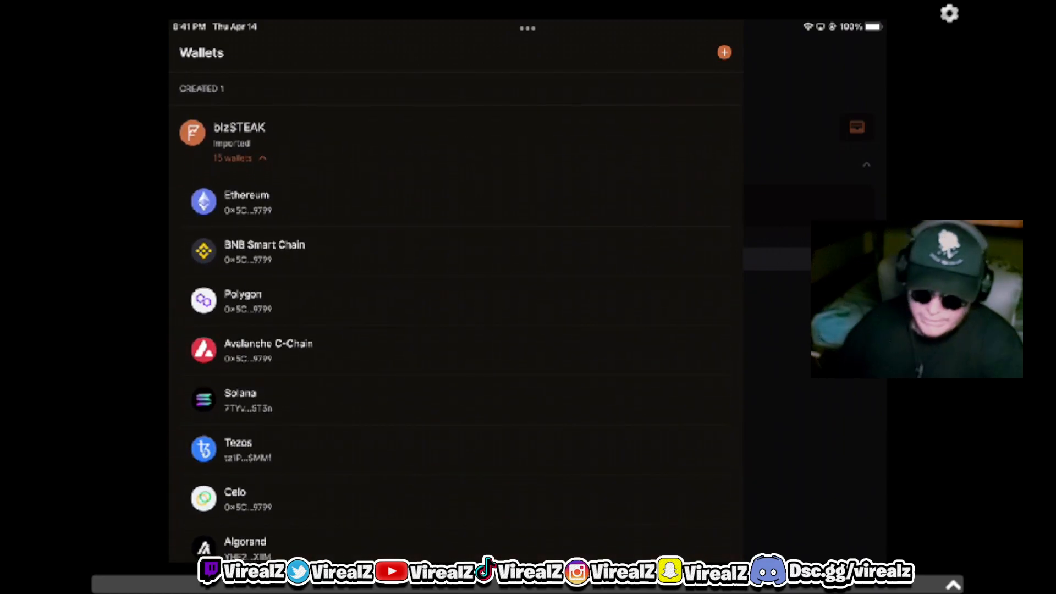
scroll("down", 3)
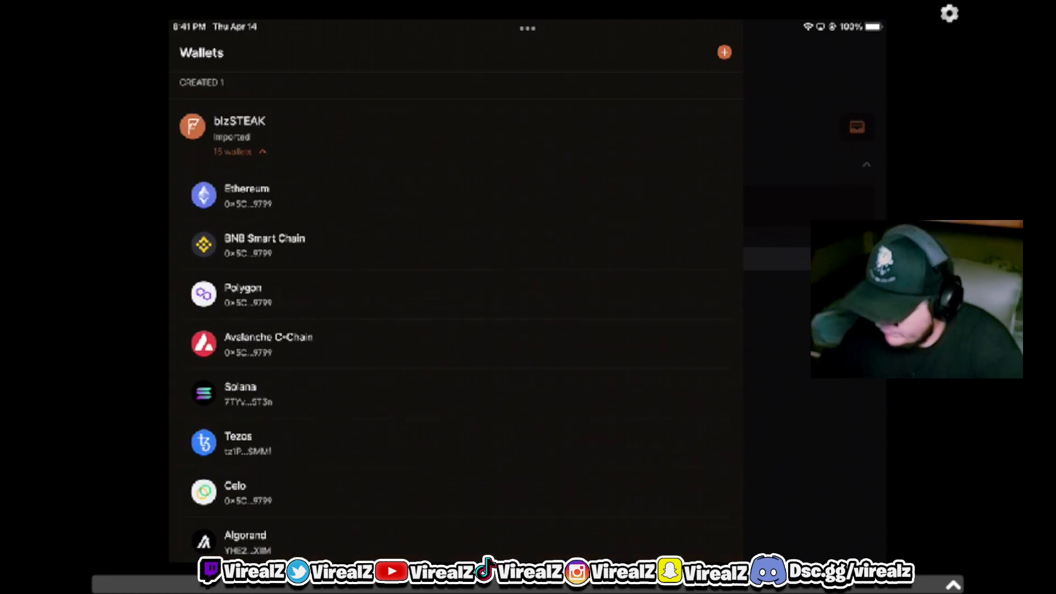
scroll("down", 3)
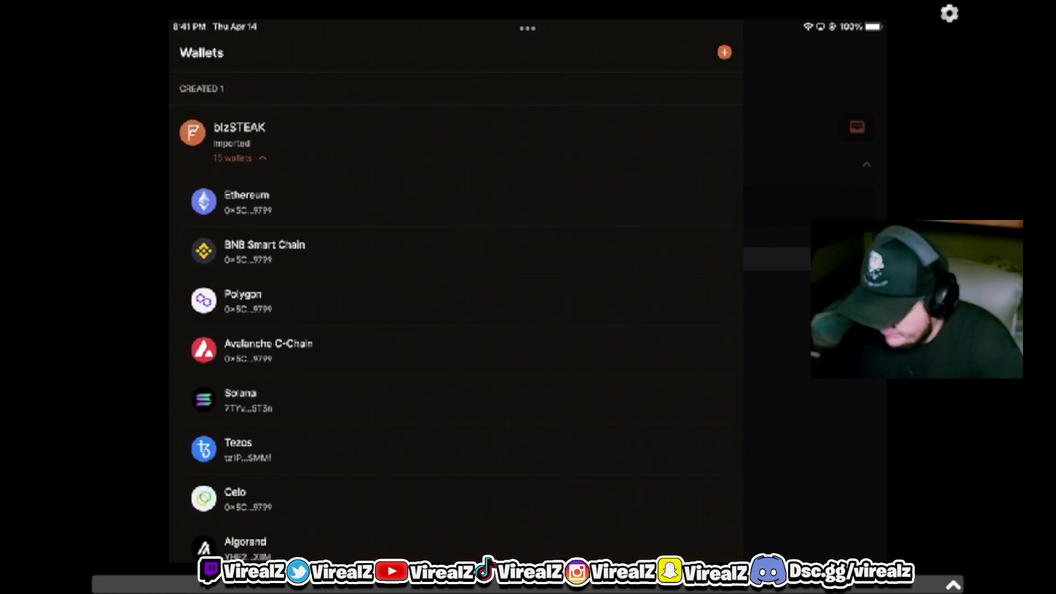
scroll("down", 3)
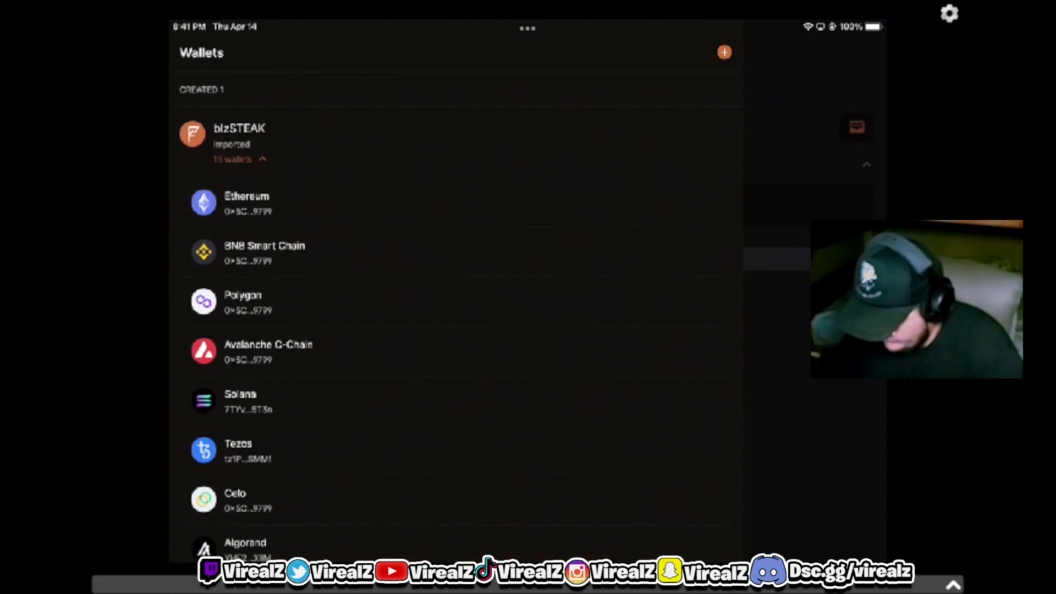
left_click(240, 134)
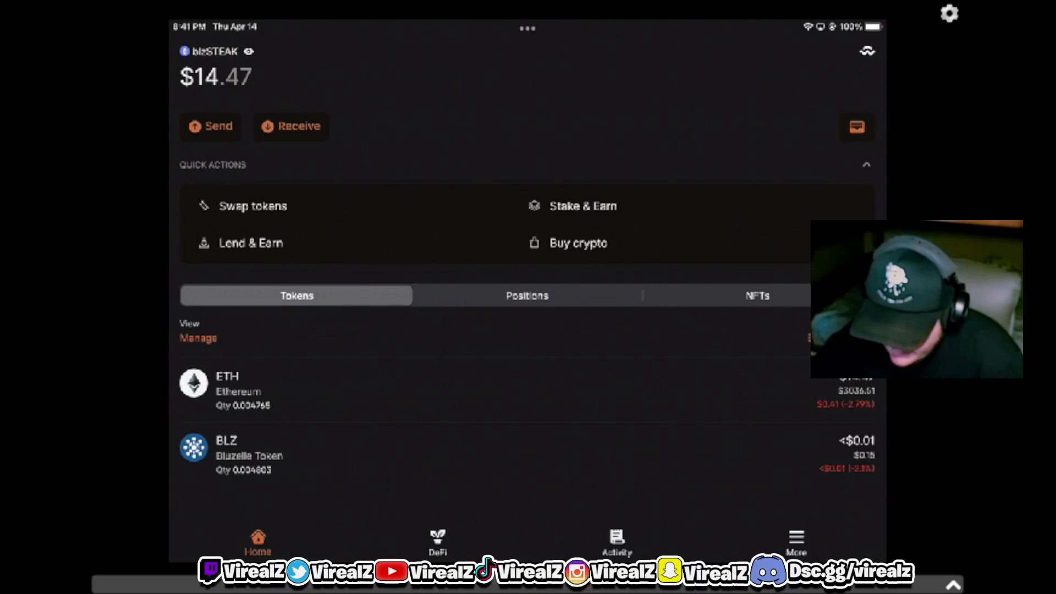
left_click(289, 125)
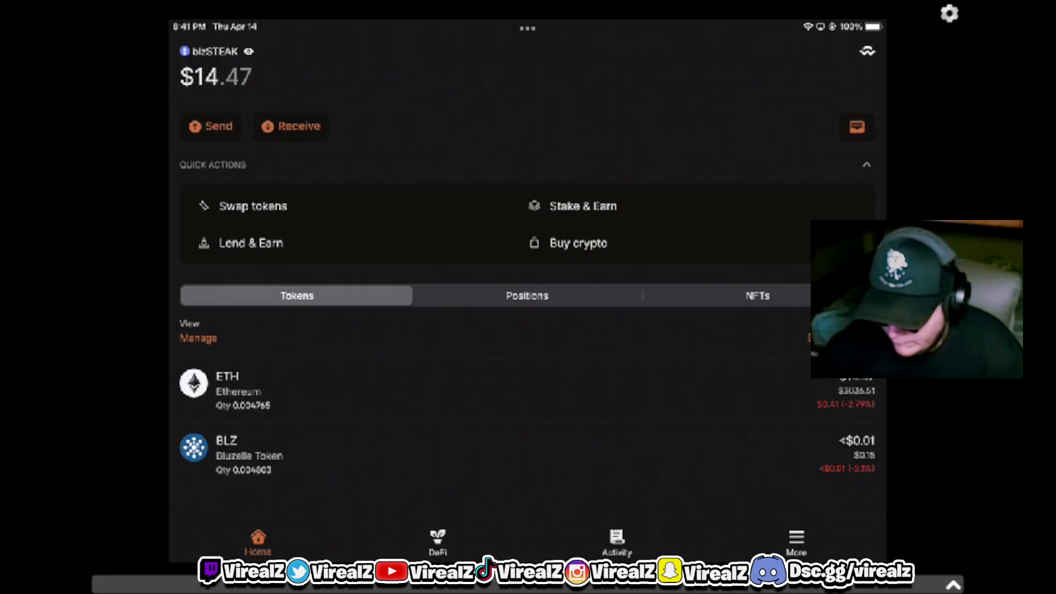
left_click(298, 125)
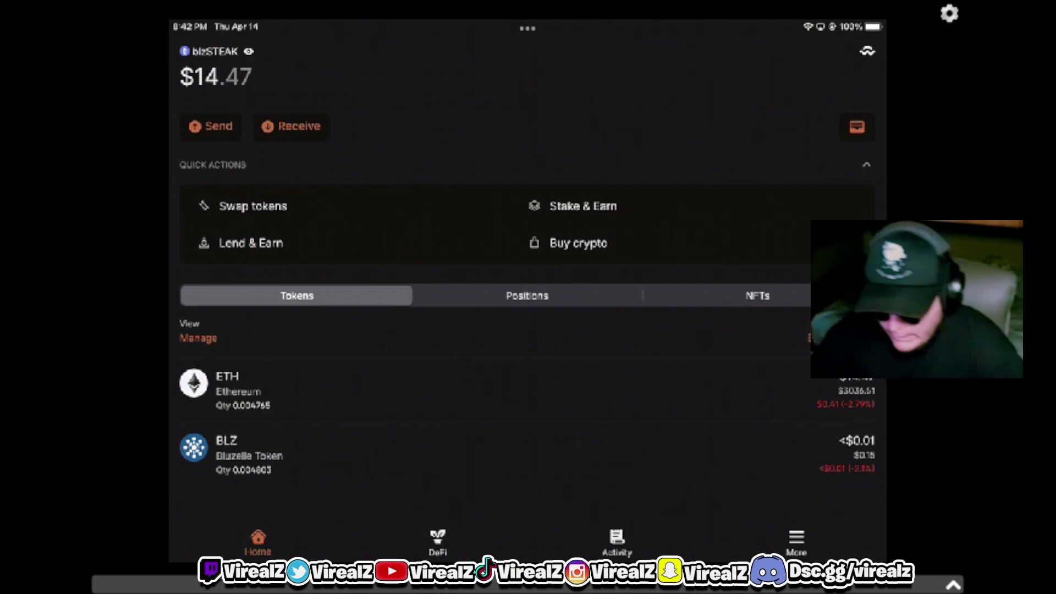
Scroll the Ethereum home screen before returning to the Bluzelle wallet
scroll("up", 3)
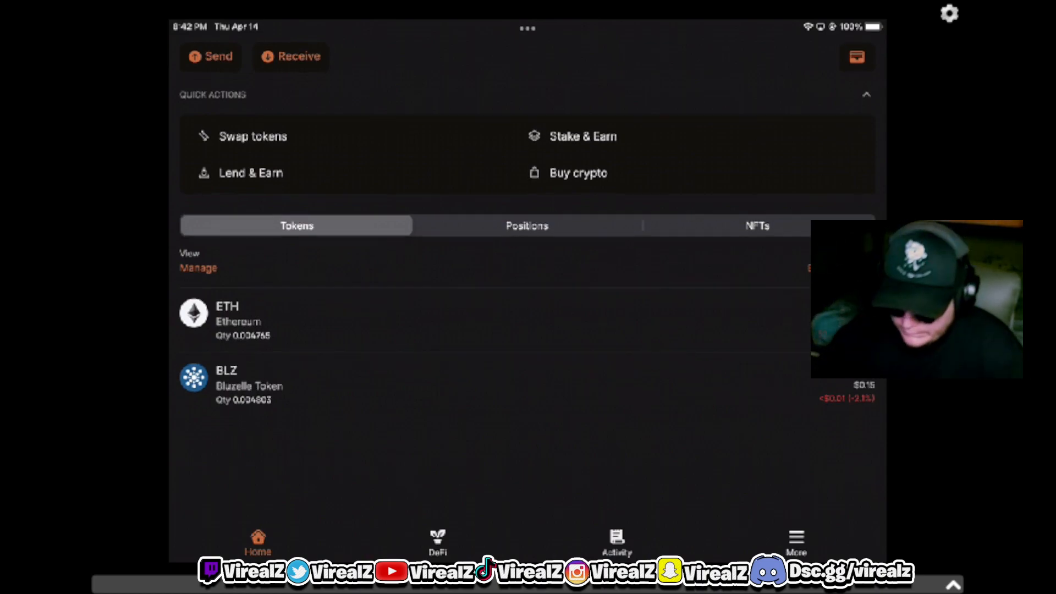
scroll("up", 3)
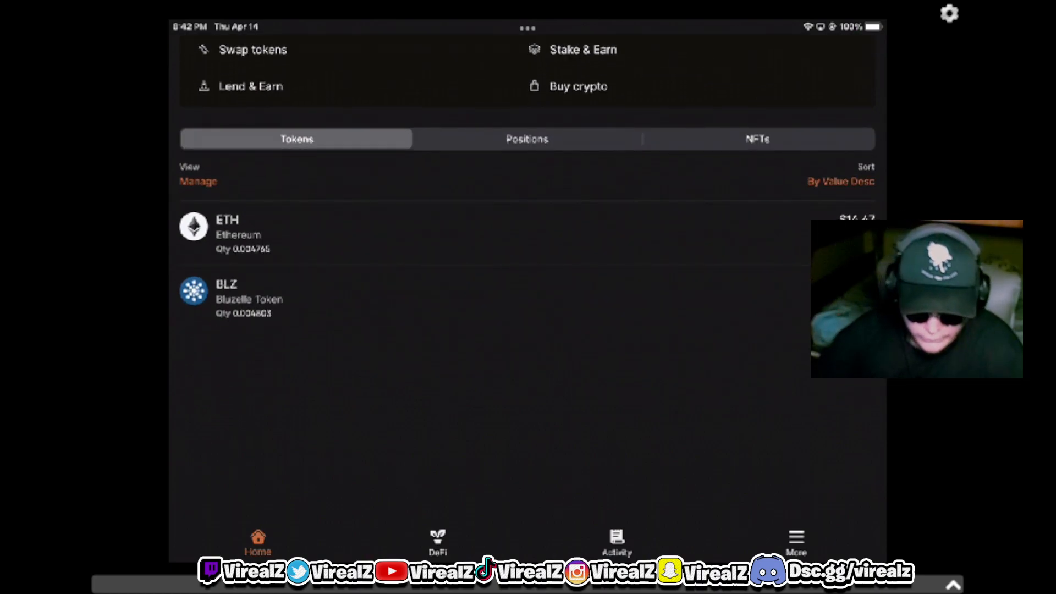
scroll("up", 3)
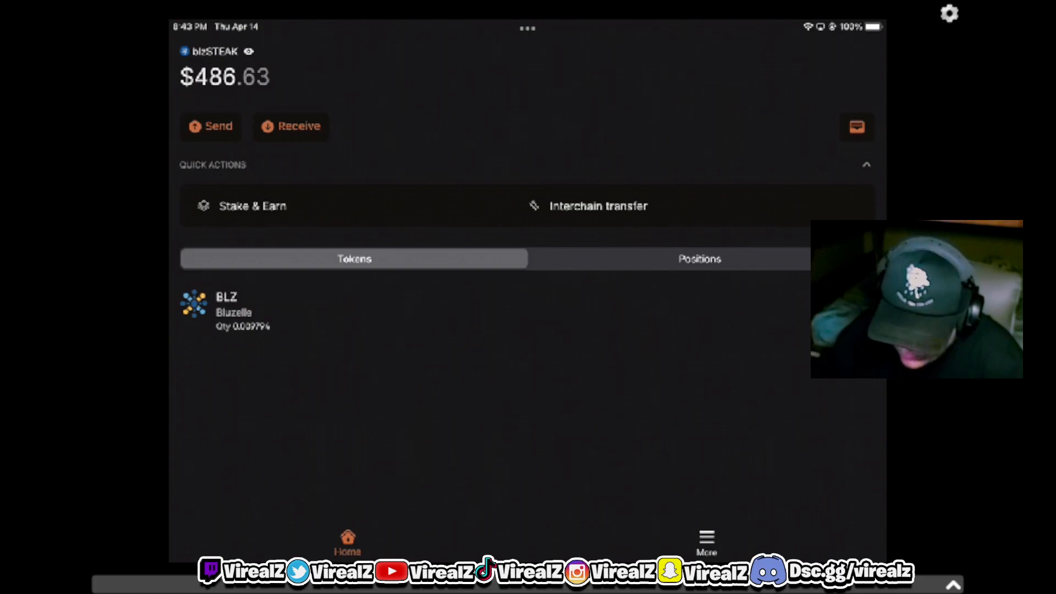
Start an interchain transfer of BLZ from Ethereum to Bluzelle via Quick Actions
left_click(597, 205)
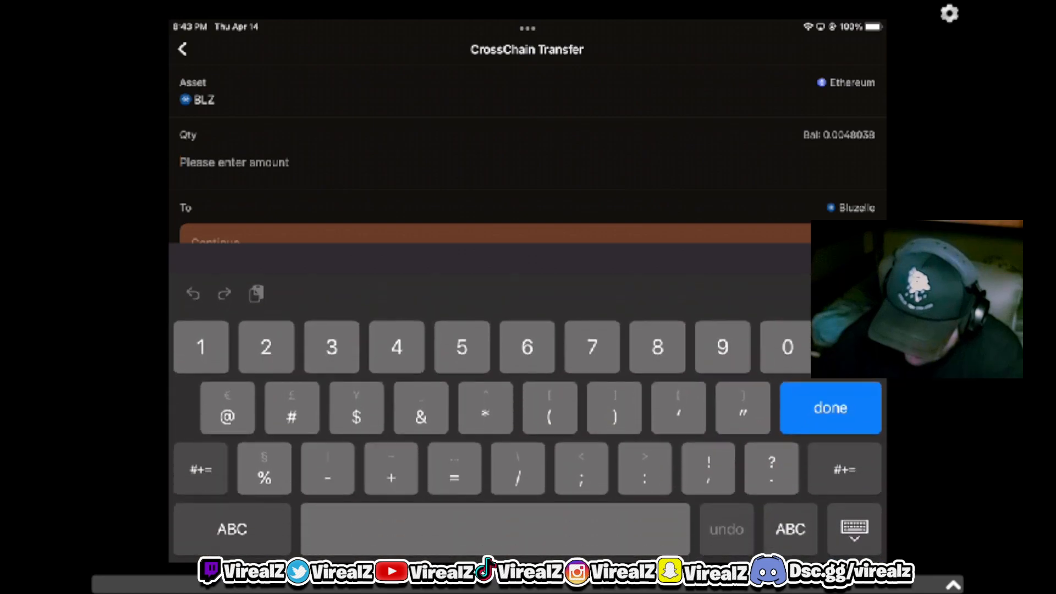
Enter a transfer quantity of 100 BLZ to reveal the network fee options
type("100")
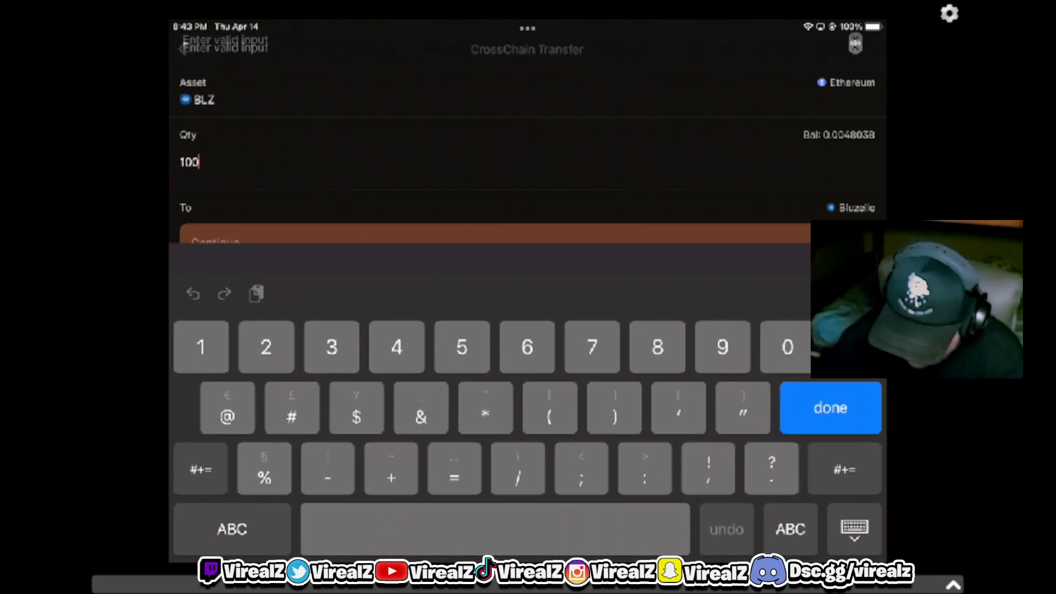
left_click(829, 407)
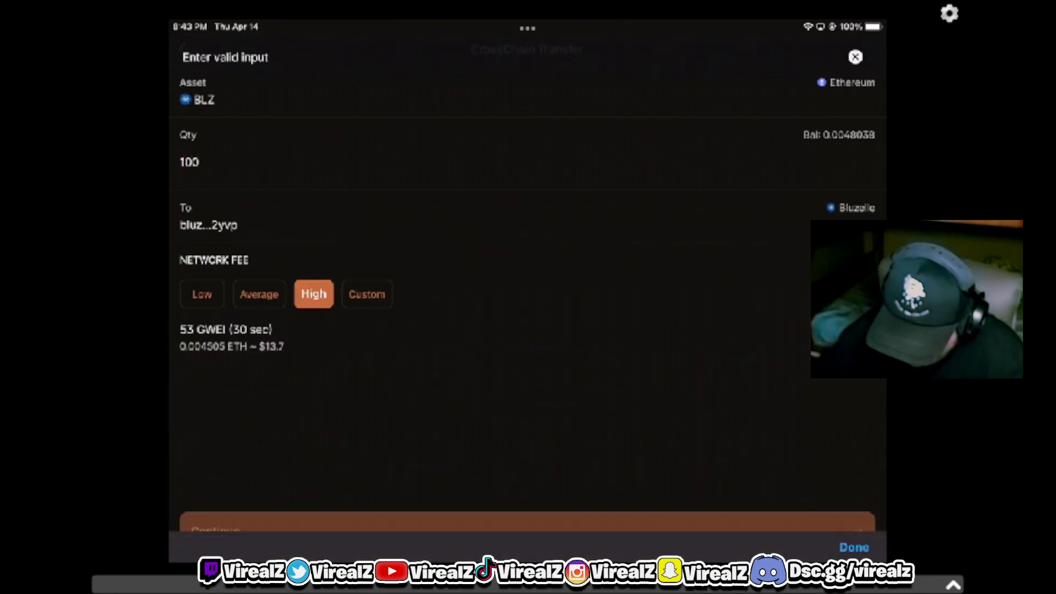
Compare Low, Average and High network fees, settling on Average at 37 GWEI
left_click(261, 294)
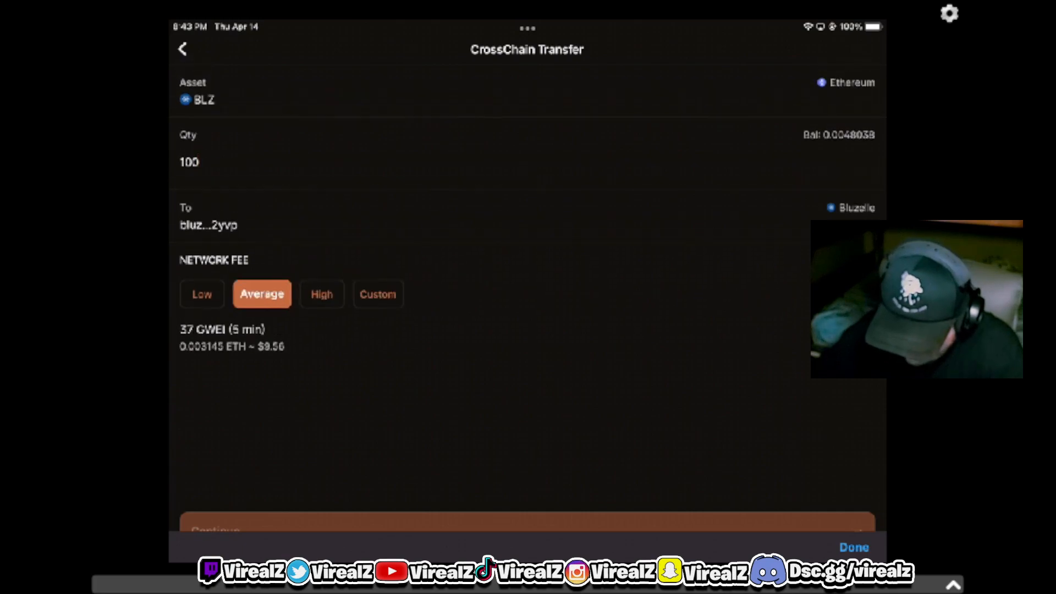
left_click(314, 293)
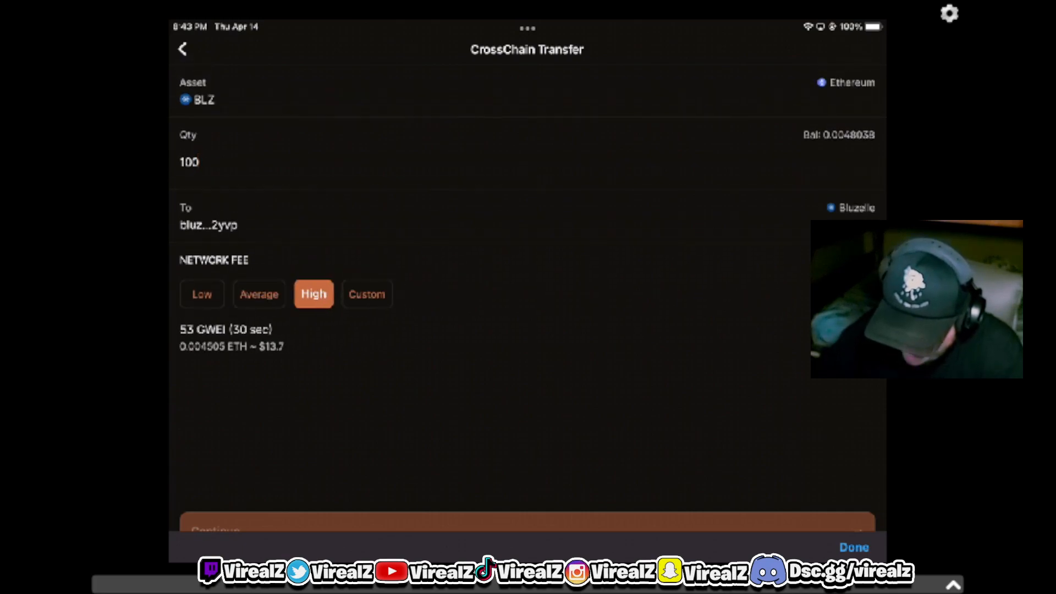
left_click(259, 294)
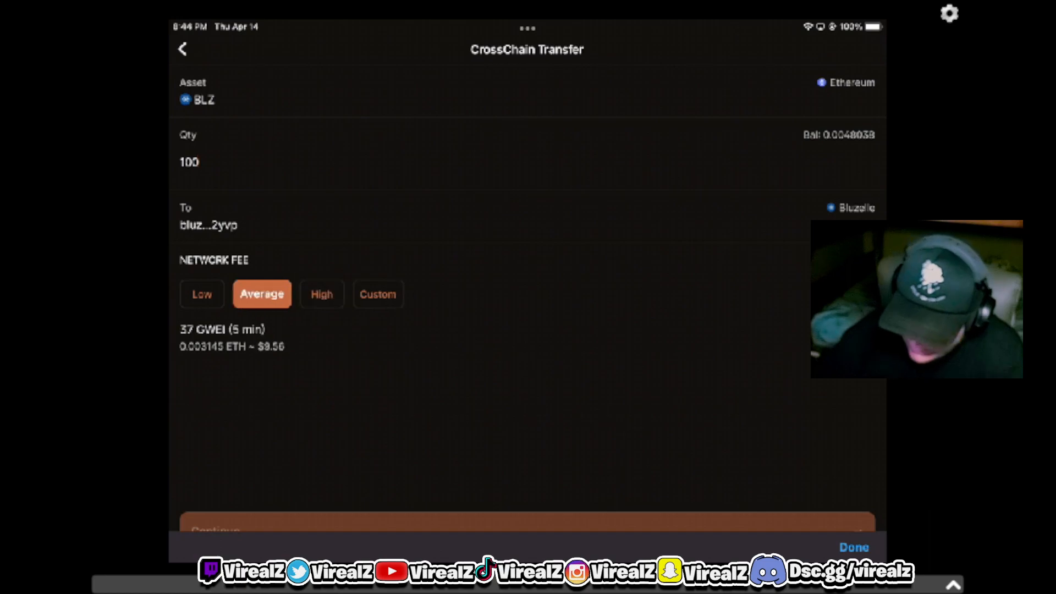
left_click(197, 294)
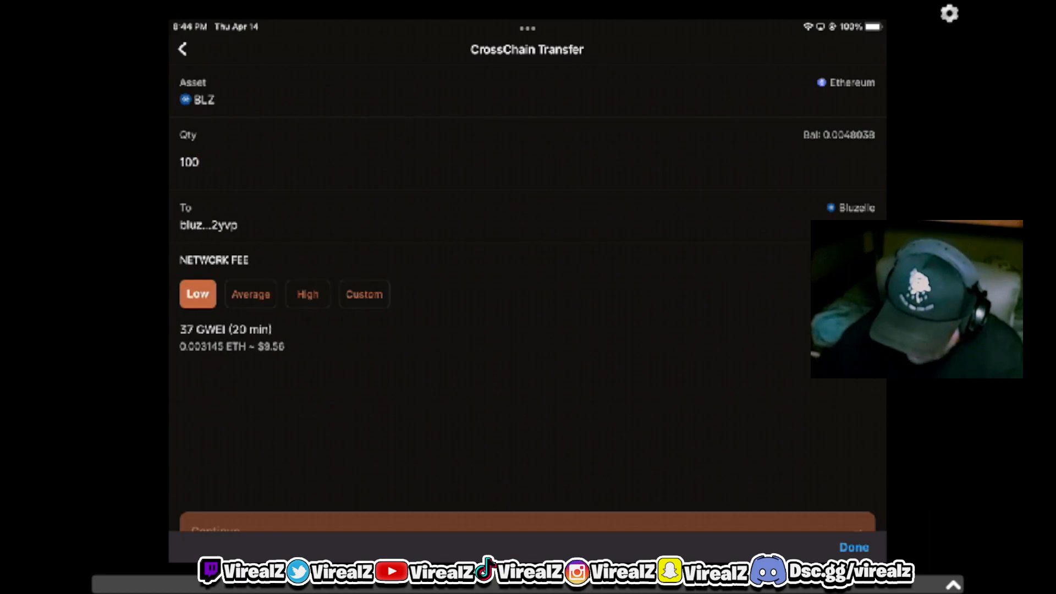
left_click(262, 293)
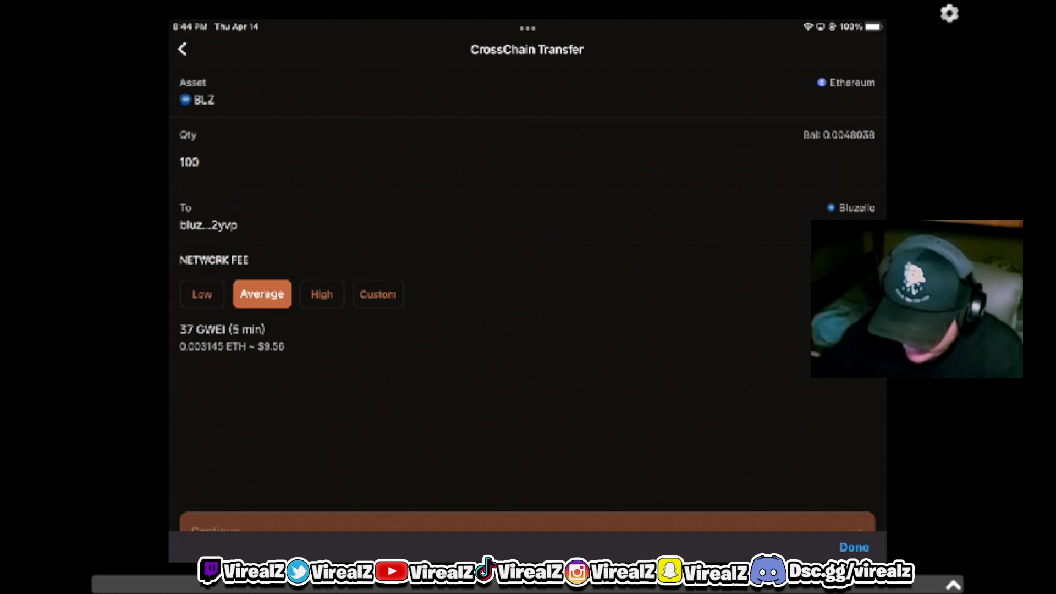
left_click(314, 293)
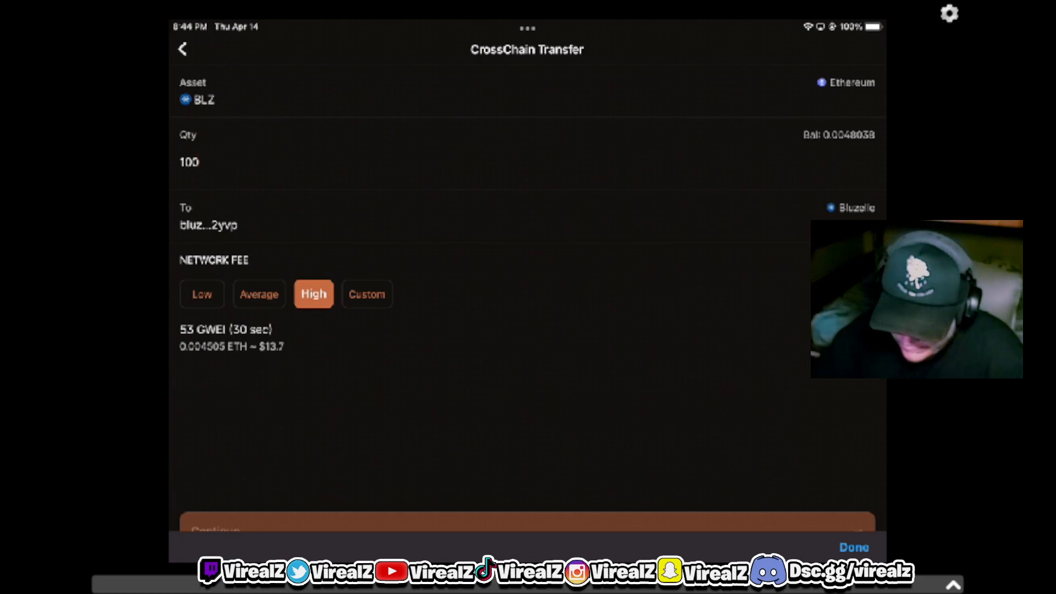
left_click(262, 294)
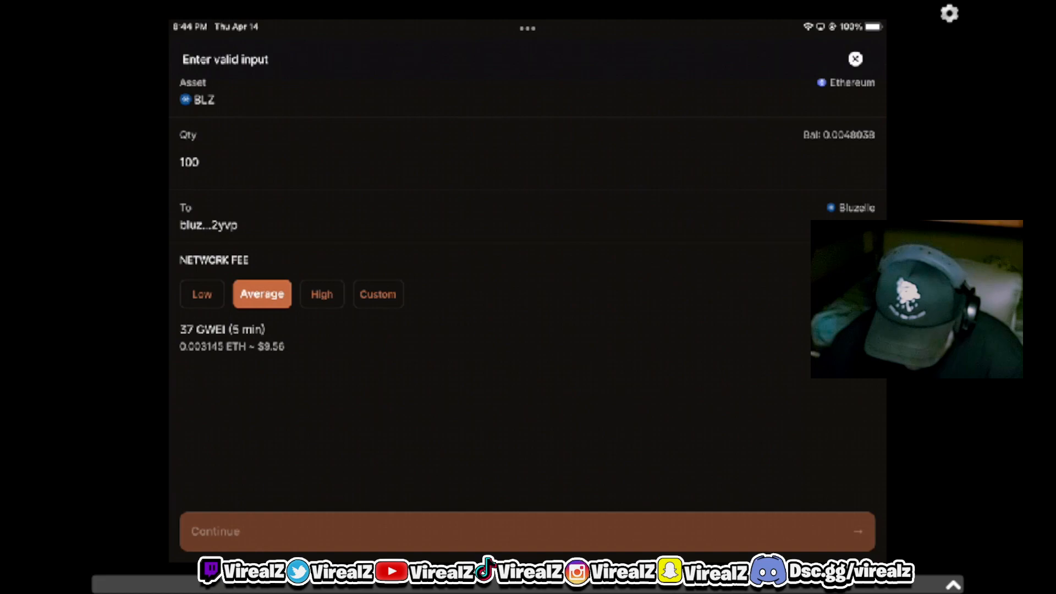
left_click(854, 58)
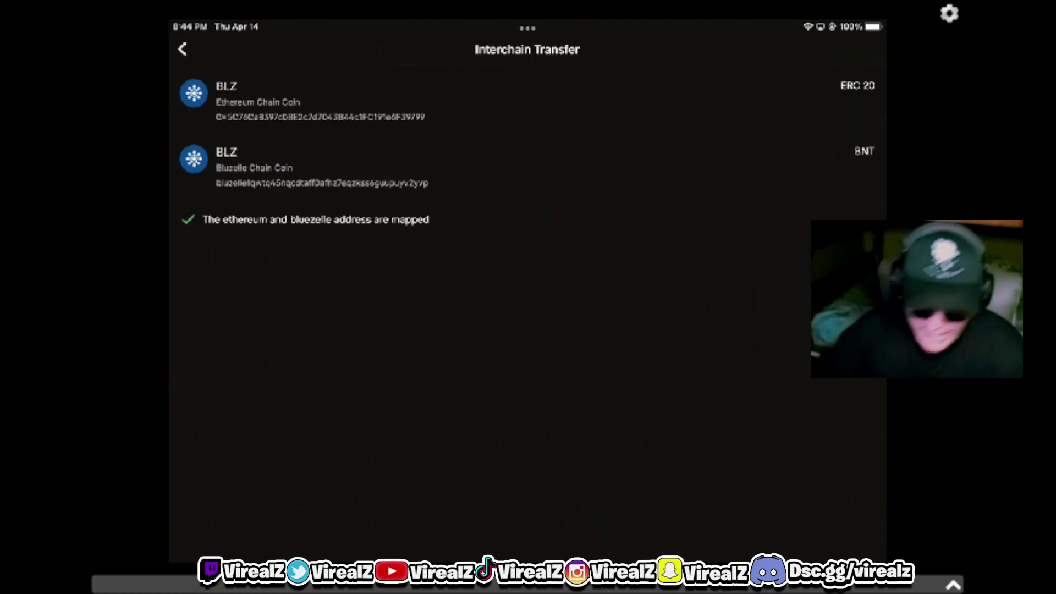
Back out of the interchain transfer details to the Bluzelle wallet home
left_click(182, 49)
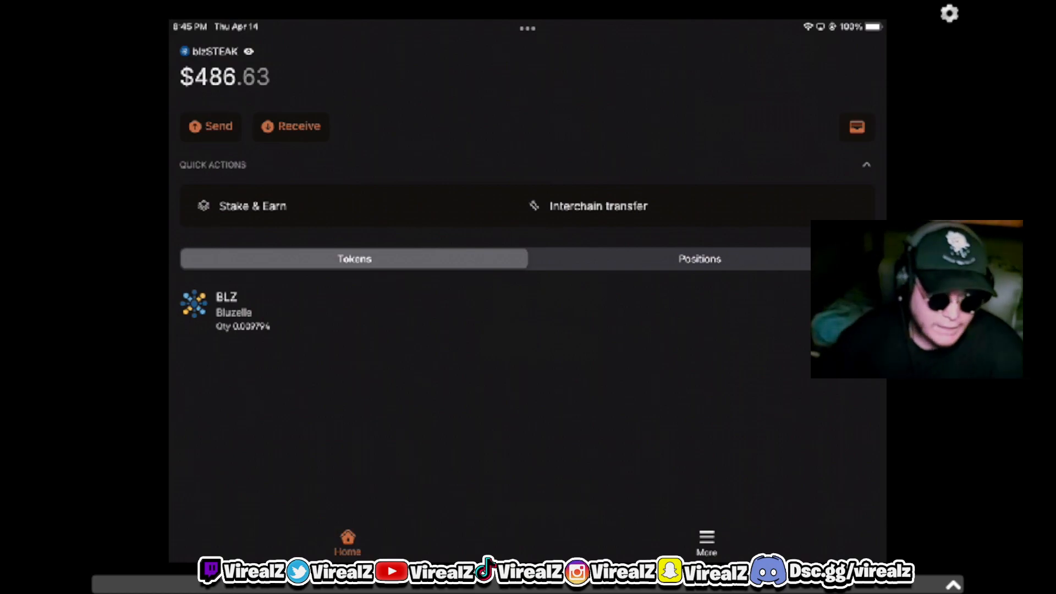
Go to Stake & Earn and choose BLZ on Bluzelle Chain to list its validators
scroll("up", 3)
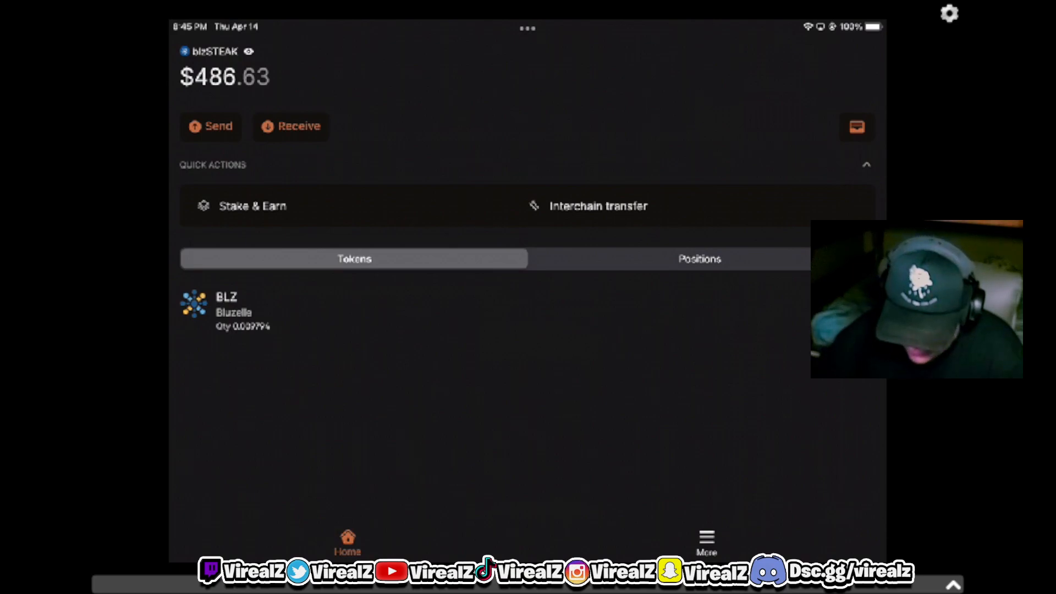
scroll("up", 3)
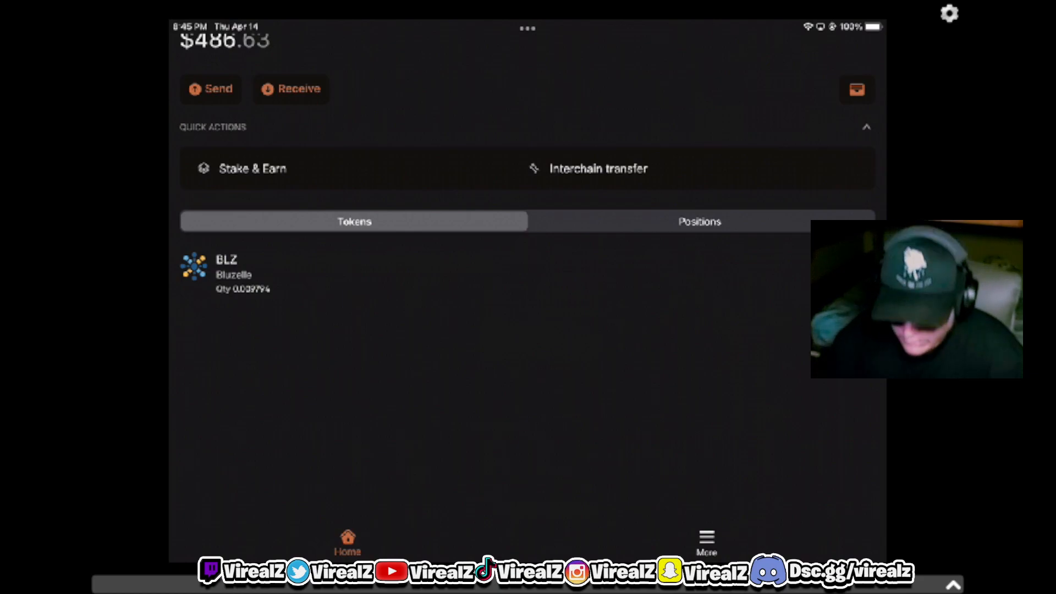
left_click(253, 168)
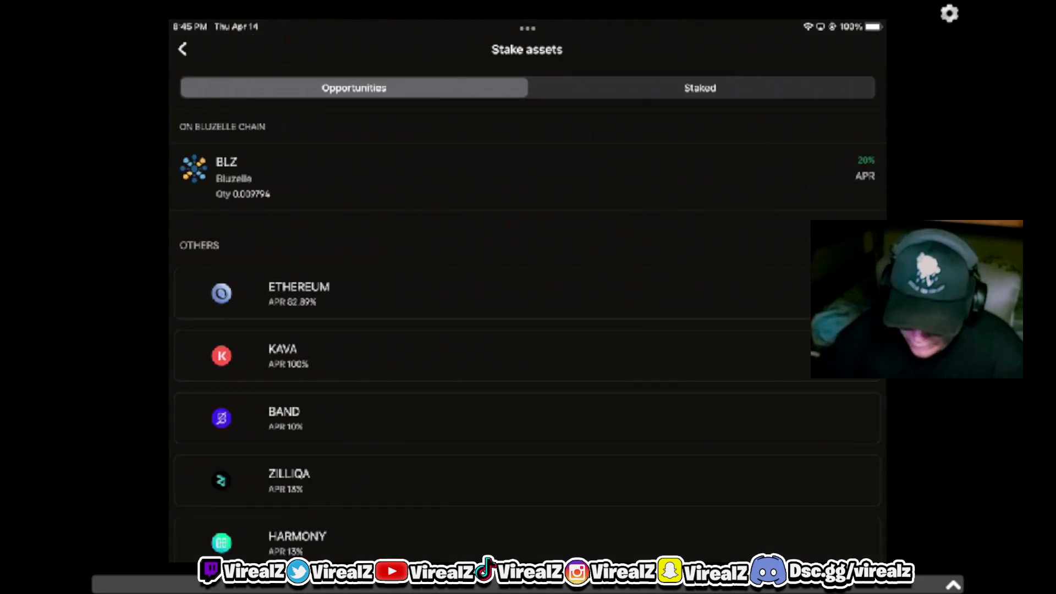
scroll("up", 3)
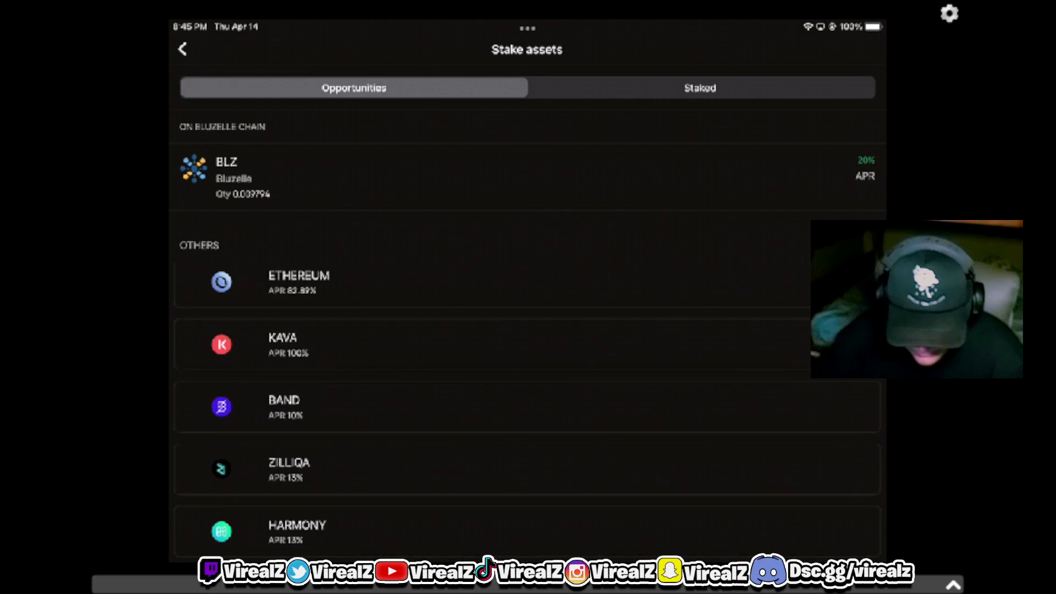
left_click(472, 177)
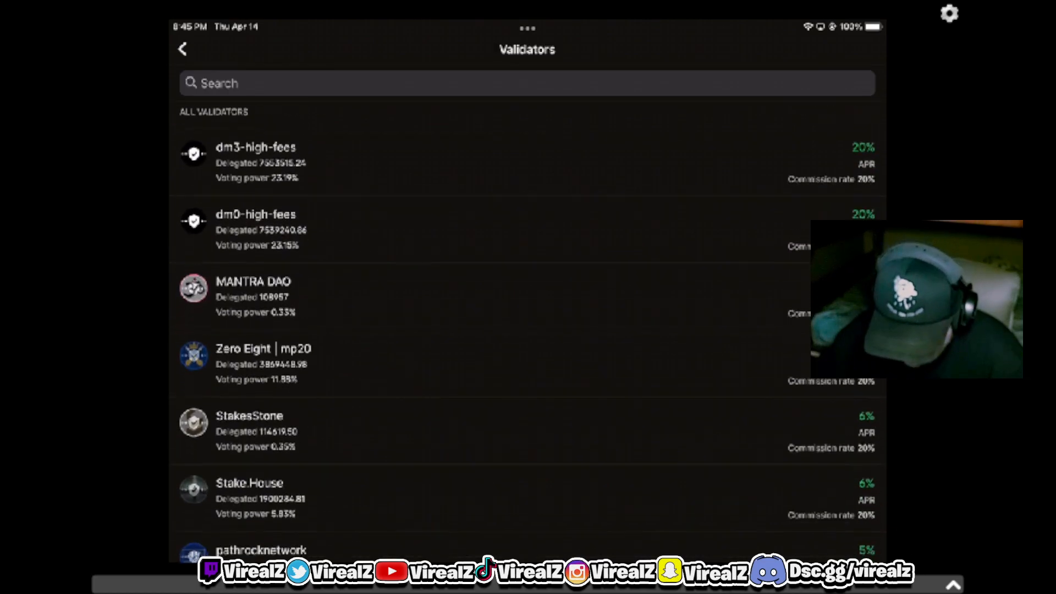
Browse the validators list and select dm4-high-fees, the validator currently staked with
left_click(181, 50)
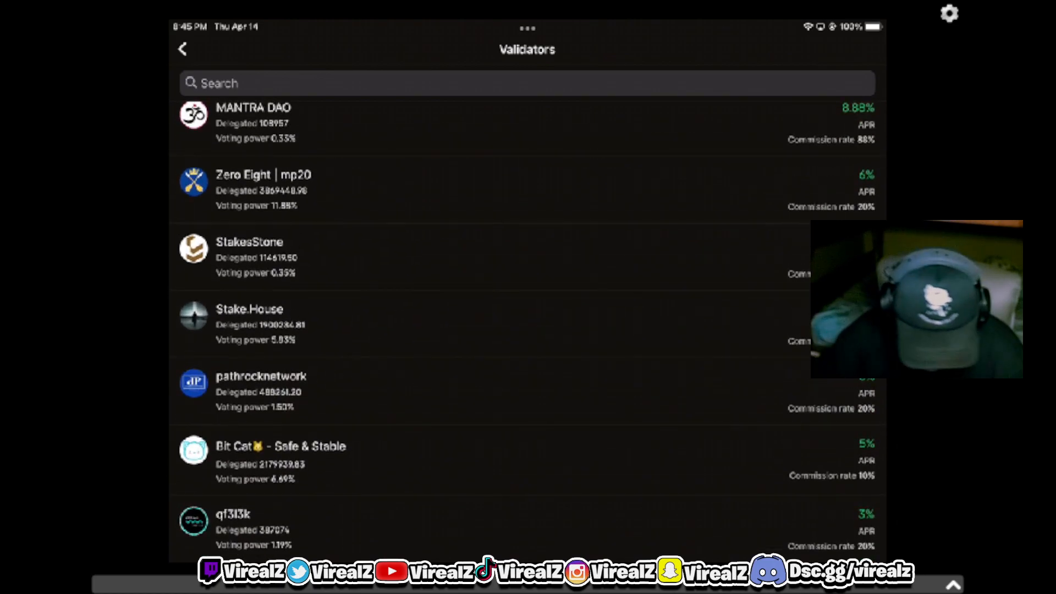
scroll("up", 3)
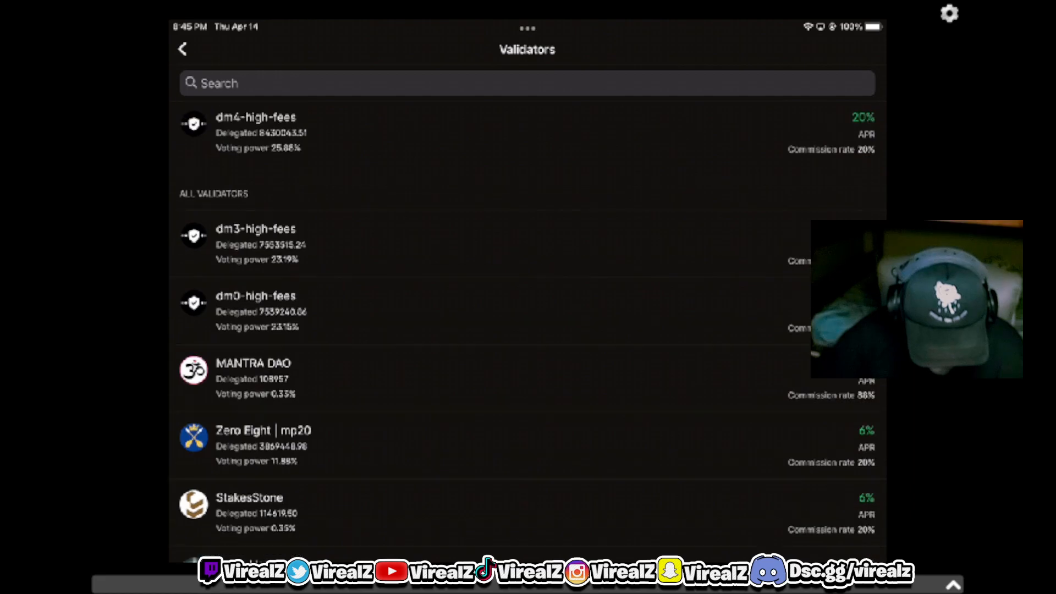
scroll("down", 3)
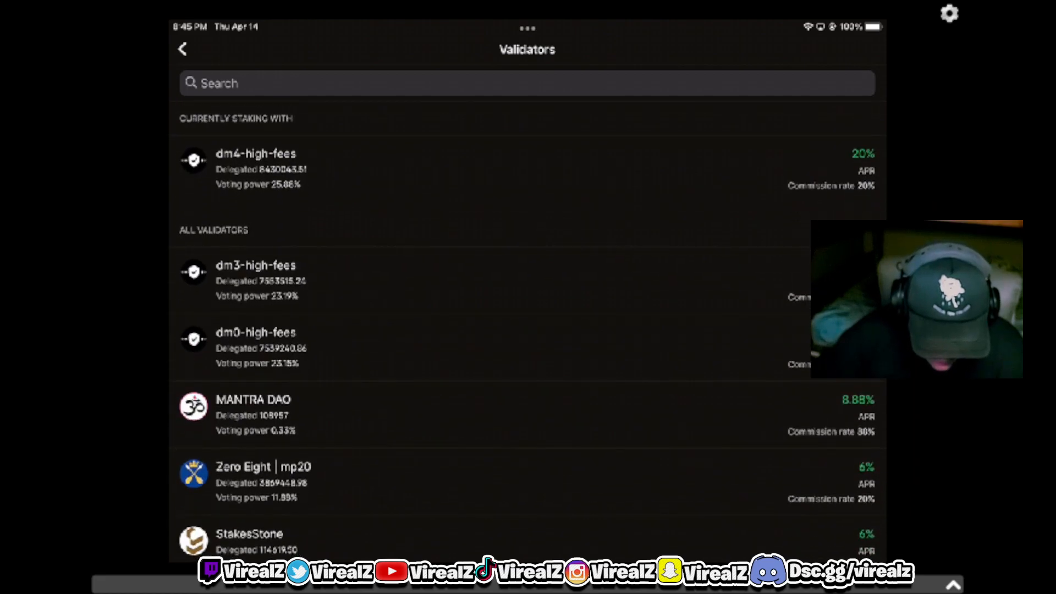
scroll("down", 3)
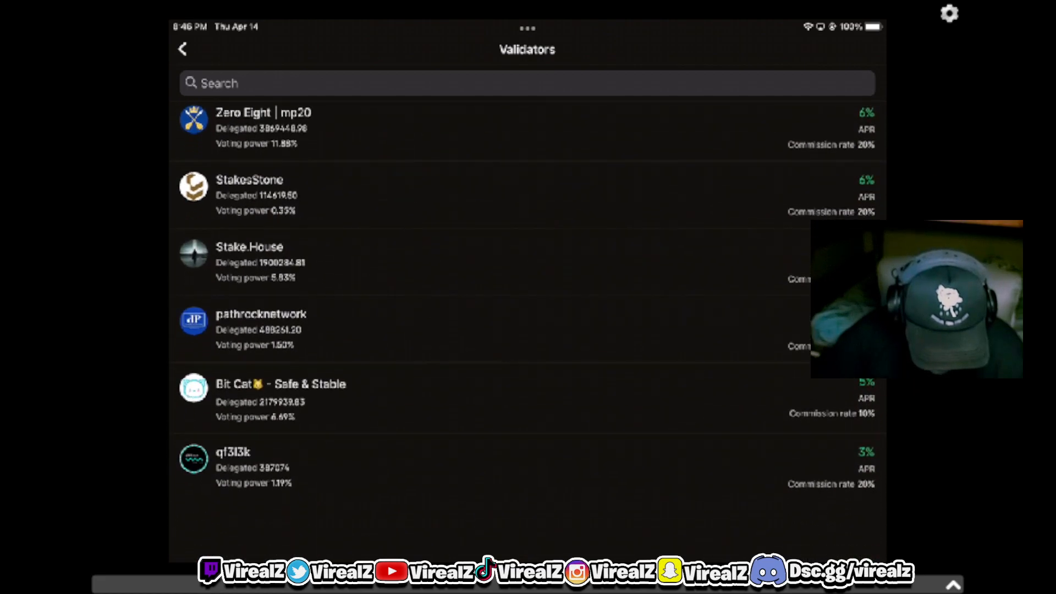
scroll("down", 3)
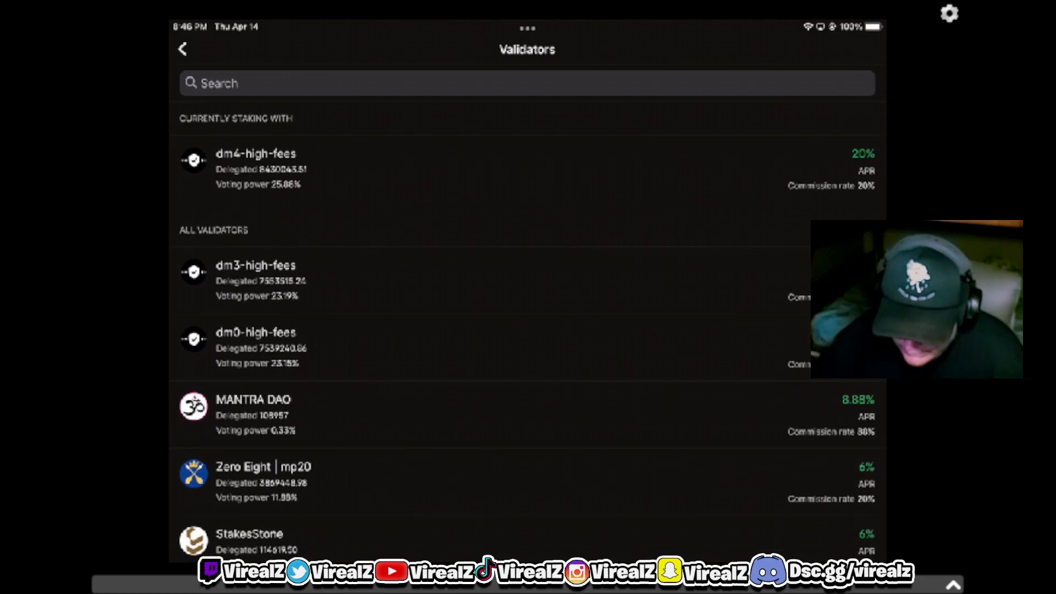
scroll("down", 3)
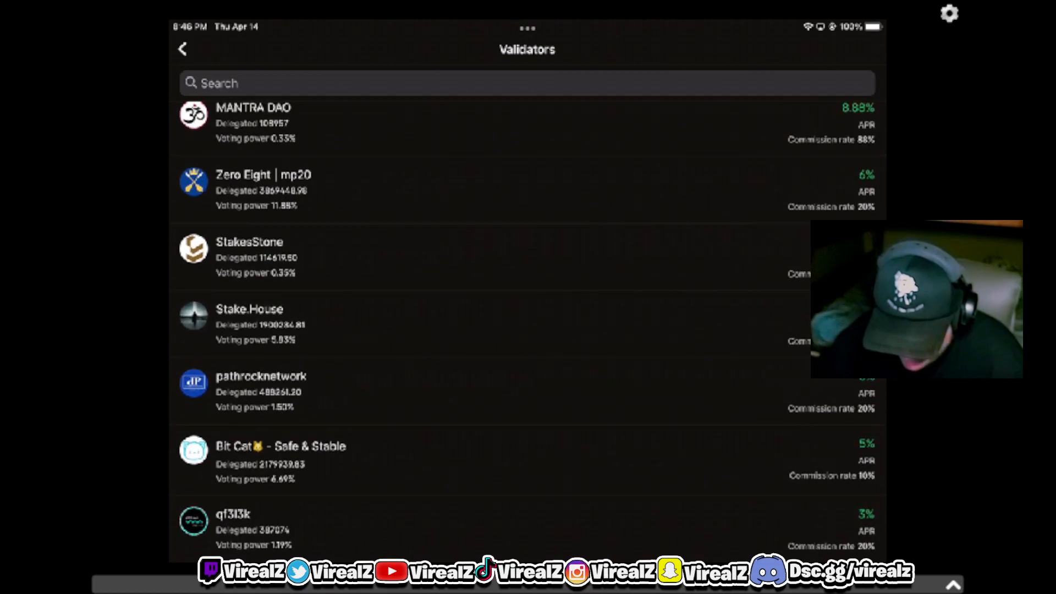
scroll("down", 3)
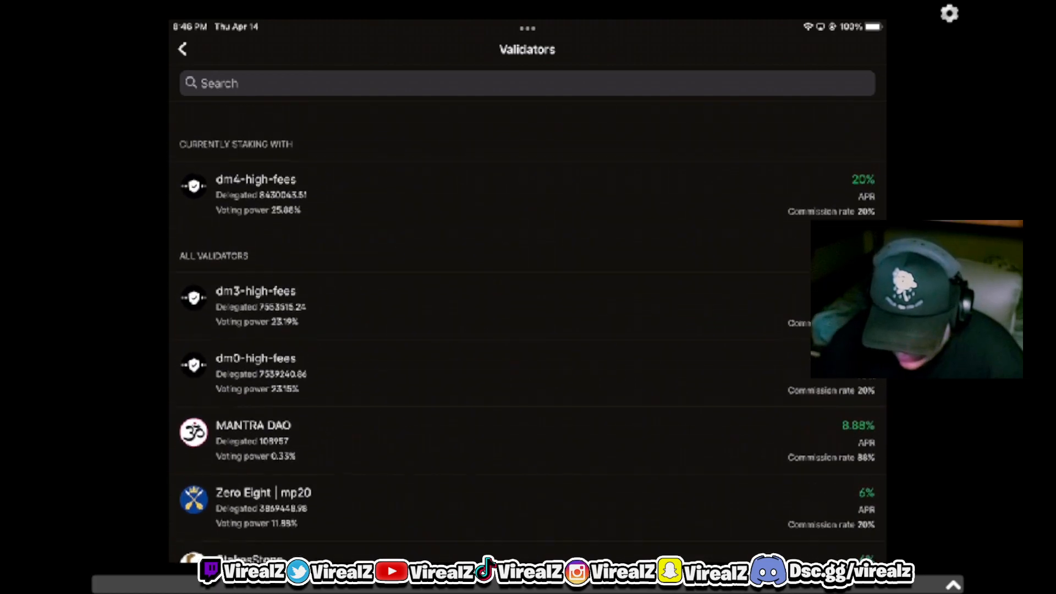
scroll("up", 3)
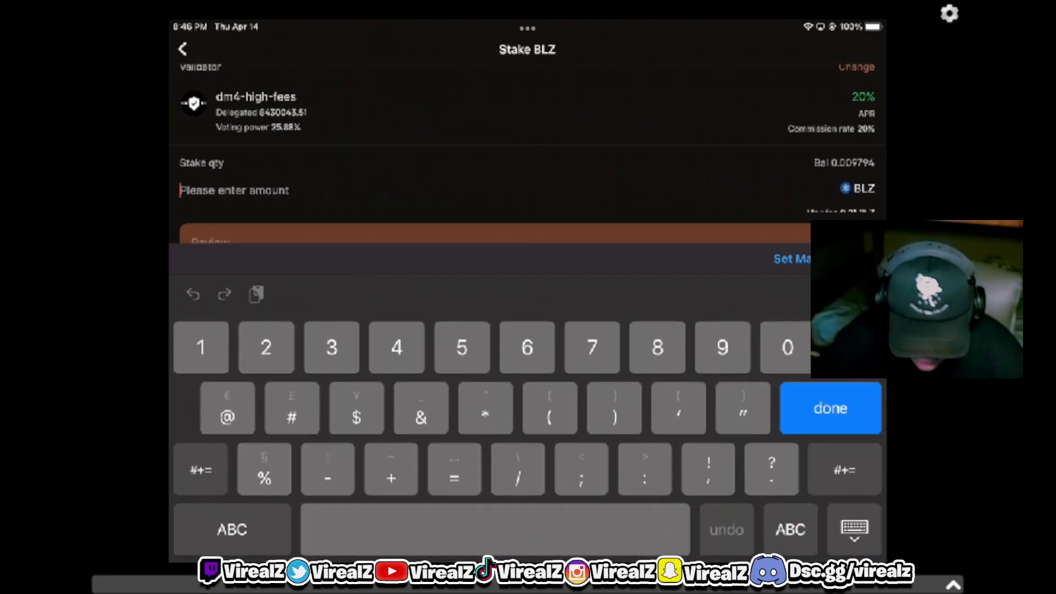
Enter a 0.01 BLZ stake and Set Max, hitting an insufficient fee balance error
scroll("up", 3)
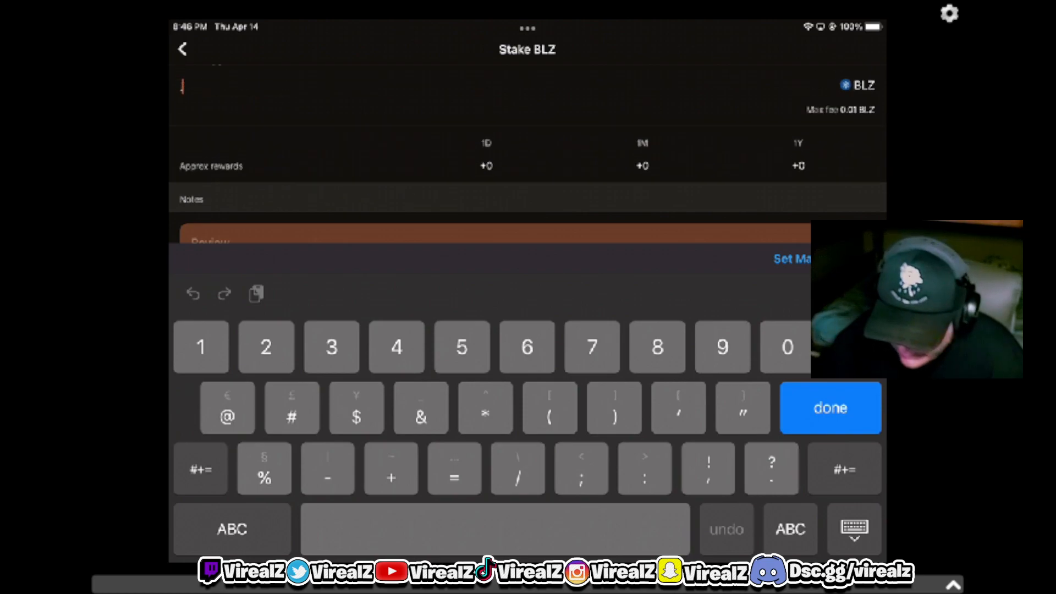
type("01")
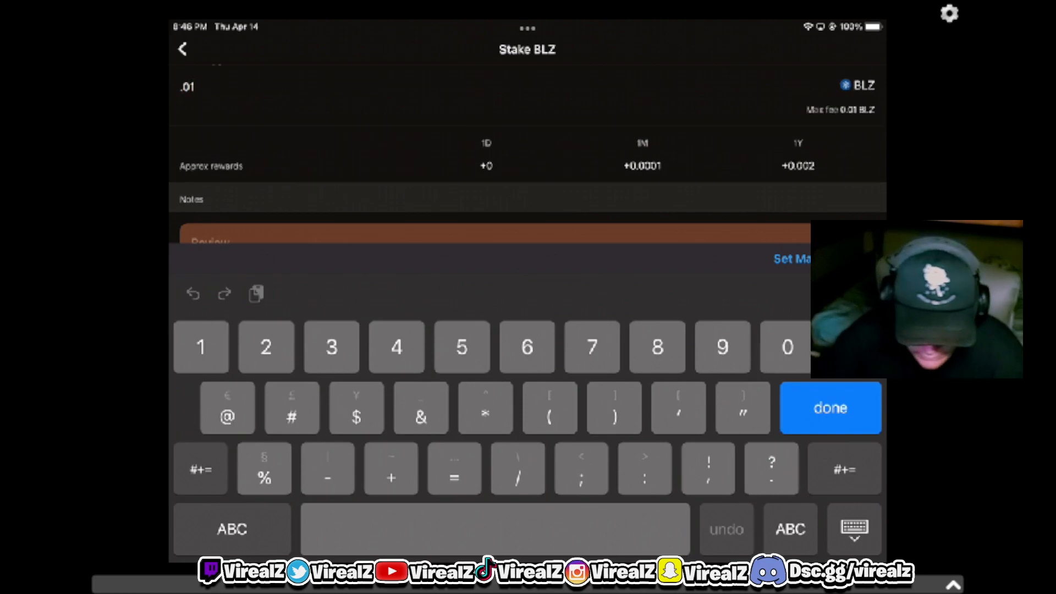
left_click(231, 528)
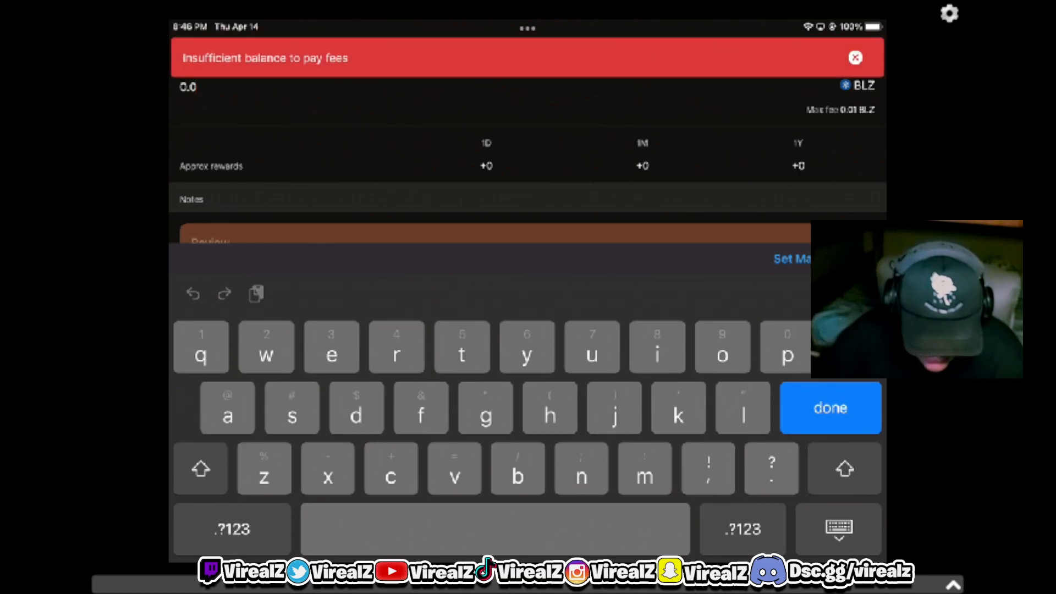
left_click(829, 407)
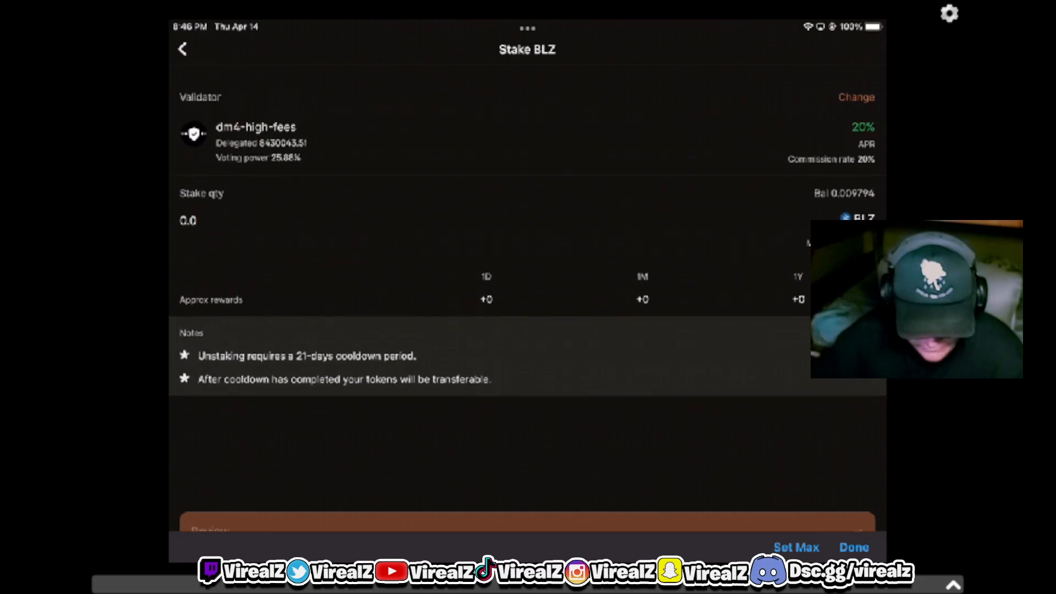
Enter a 3000 BLZ stake quantity, showing approximate rewards of 1.64 daily and 49.3 monthly
scroll("up", 3)
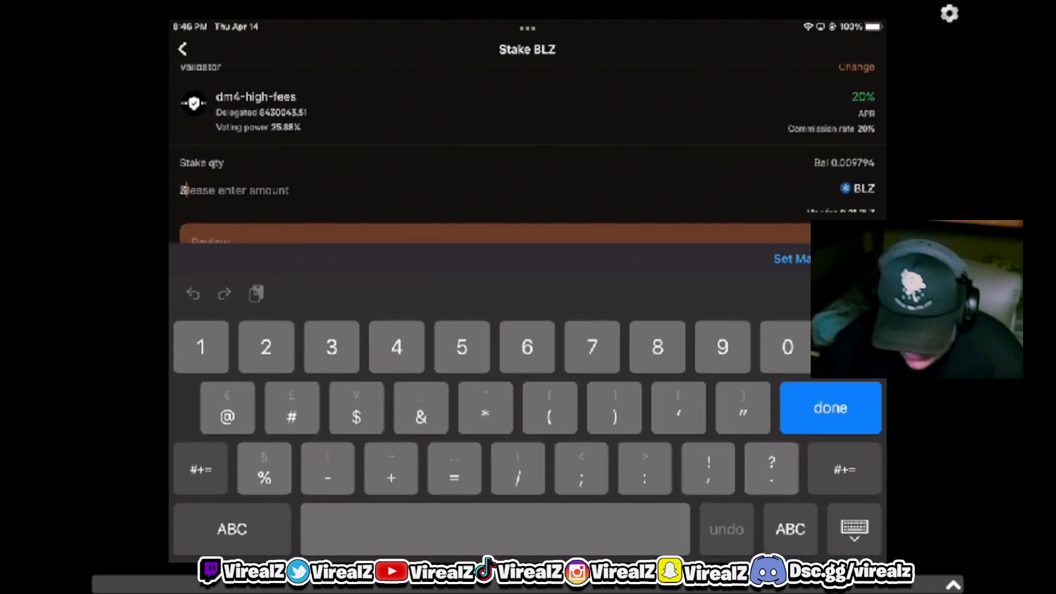
left_click(829, 407)
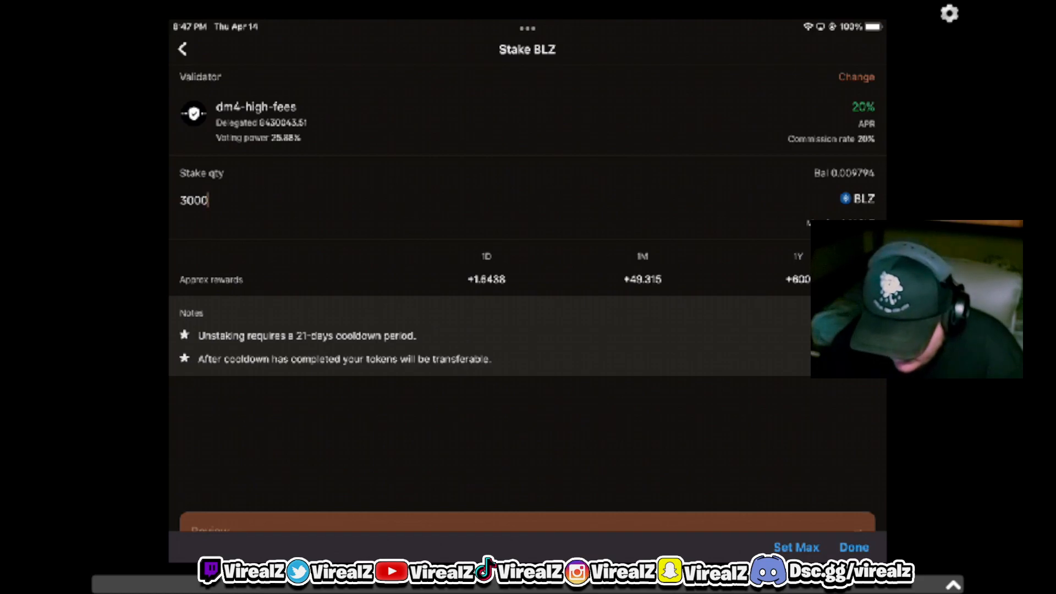
Leave the dm4-high-fees stake form and return to the Bluzelle wallet home
left_click(181, 50)
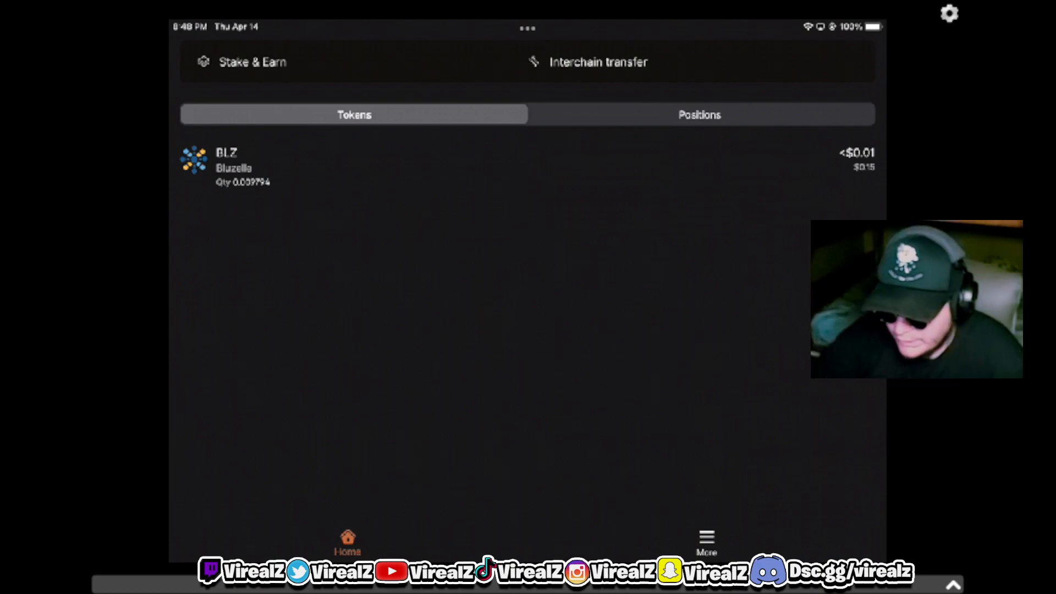
scroll("down", 3)
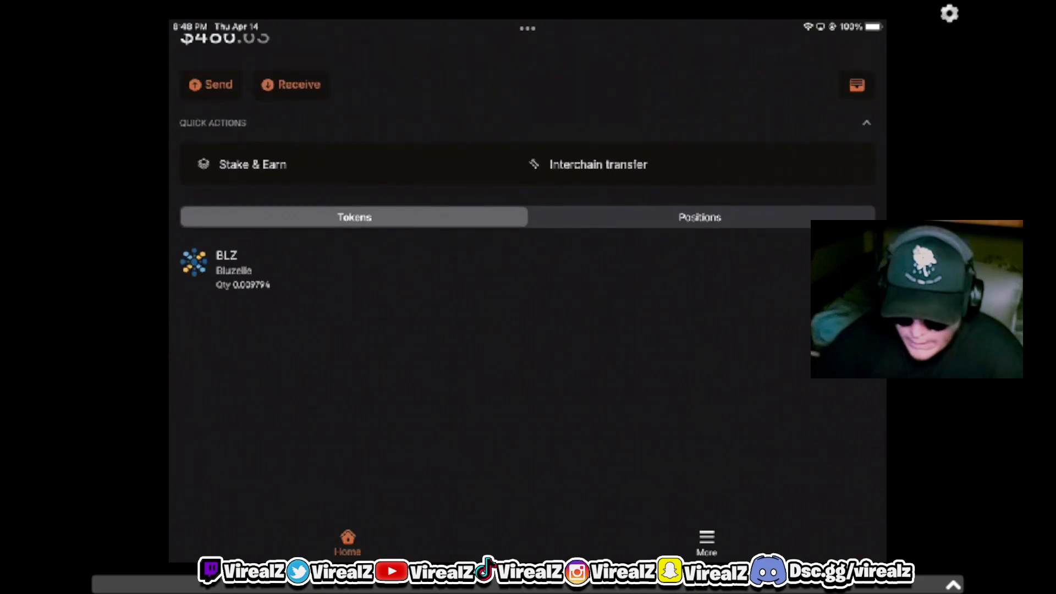